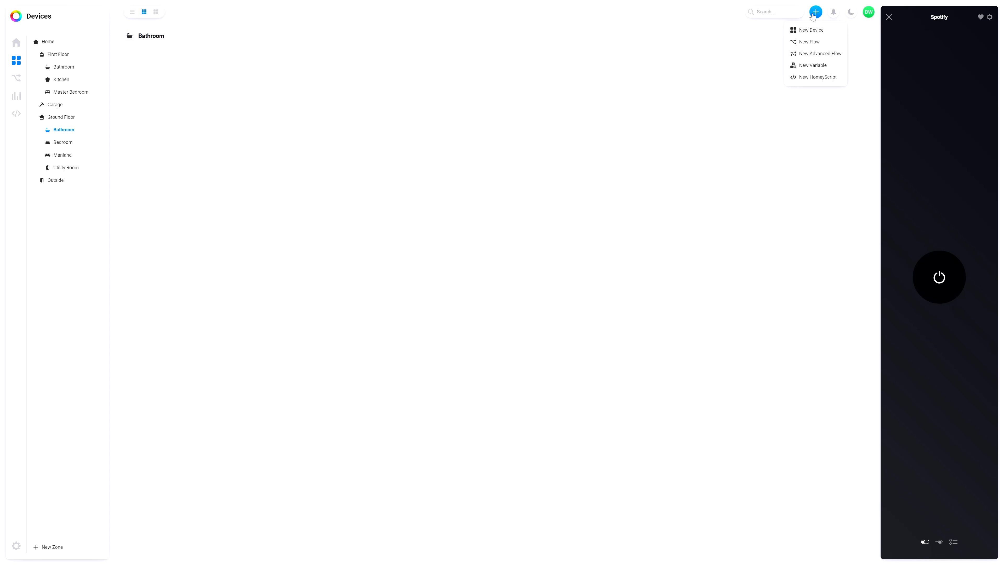
# Add a new Tuya Zigbee 1 Gang Switch Module and start its Zigbee pairing
pyautogui.click(811, 29)
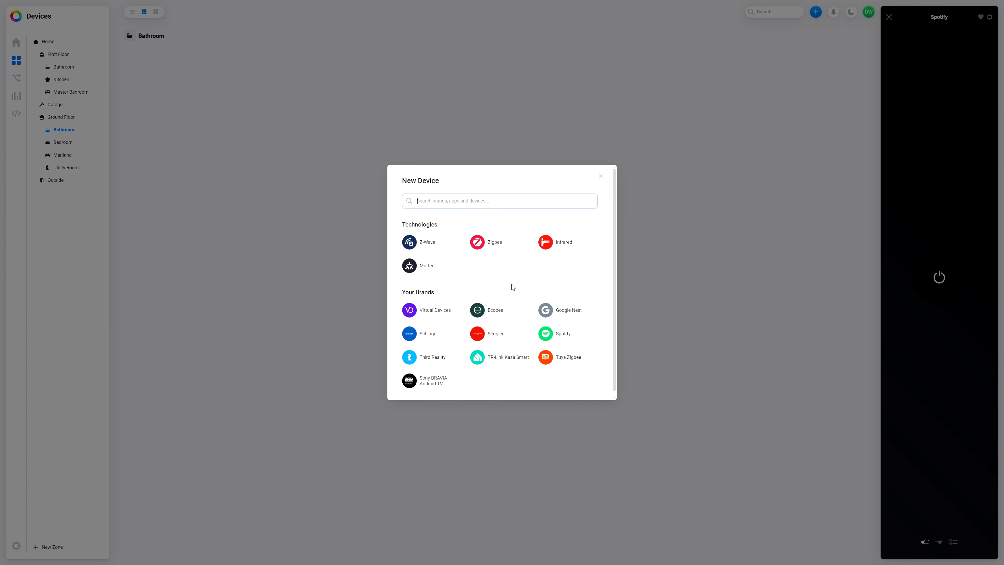
pyautogui.click(545, 357)
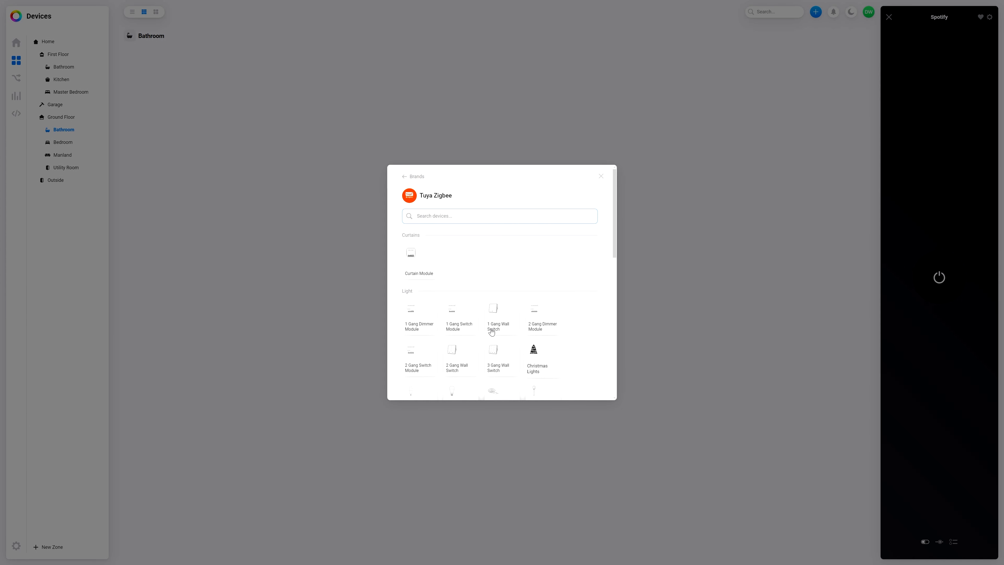
pyautogui.click(459, 320)
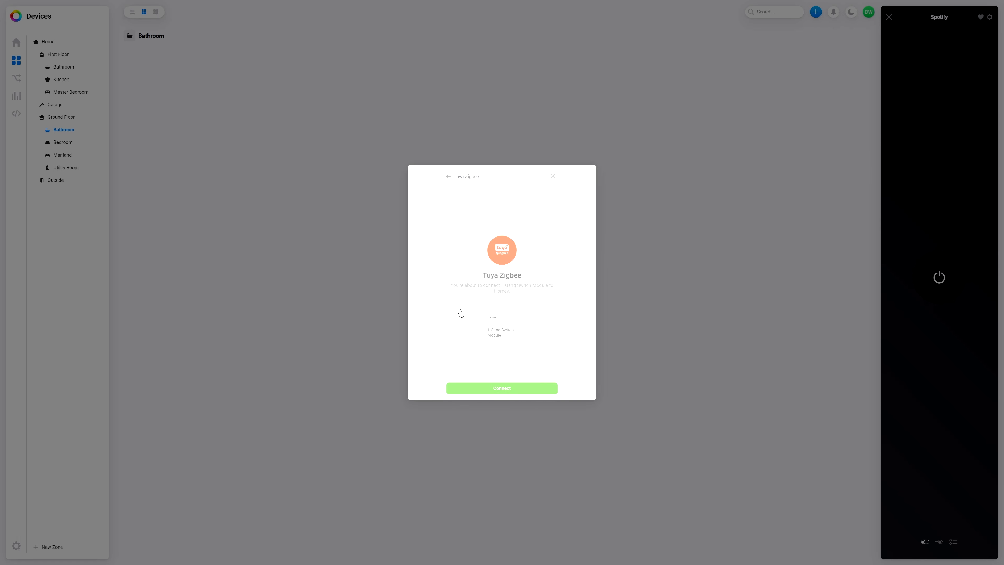
pyautogui.click(501, 388)
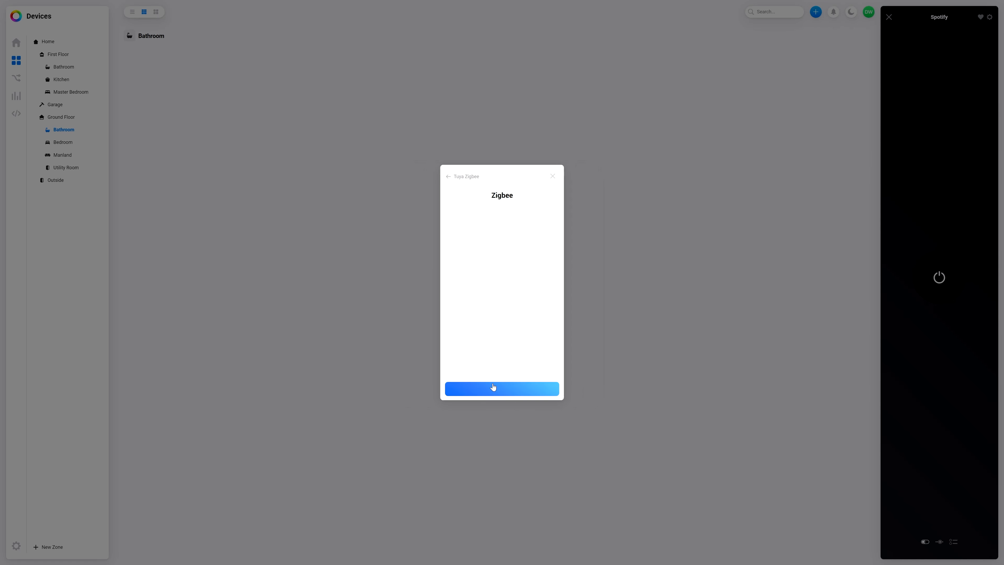
pyautogui.click(501, 388)
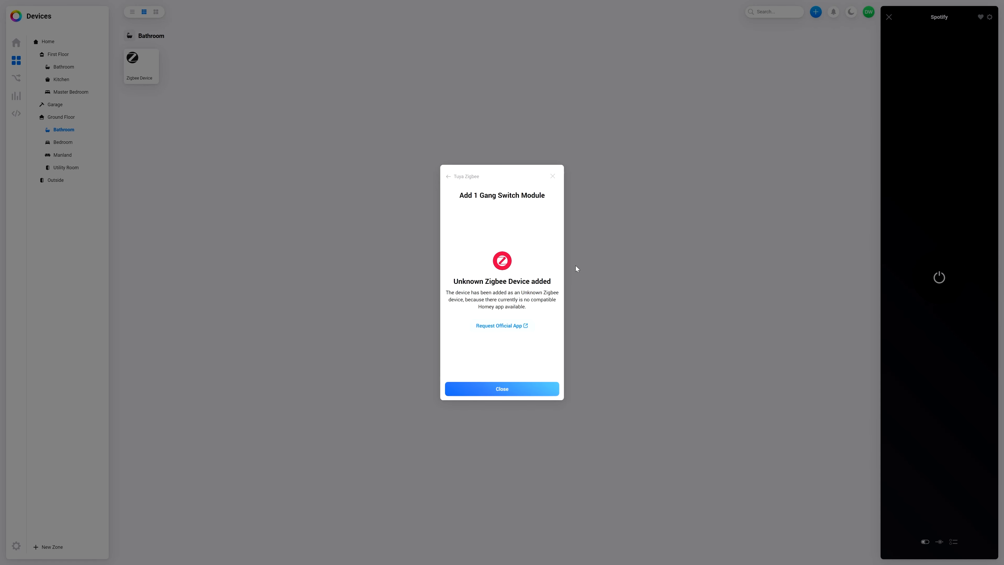
# Dismiss the device-added confirmation for the new Zigbee Device
pyautogui.click(501, 389)
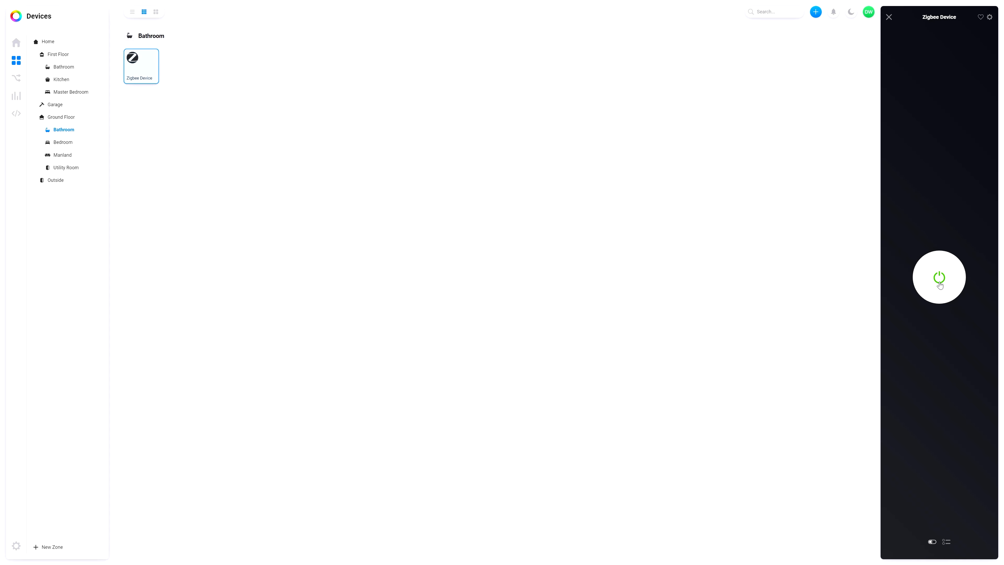
pyautogui.moveTo(609, 301)
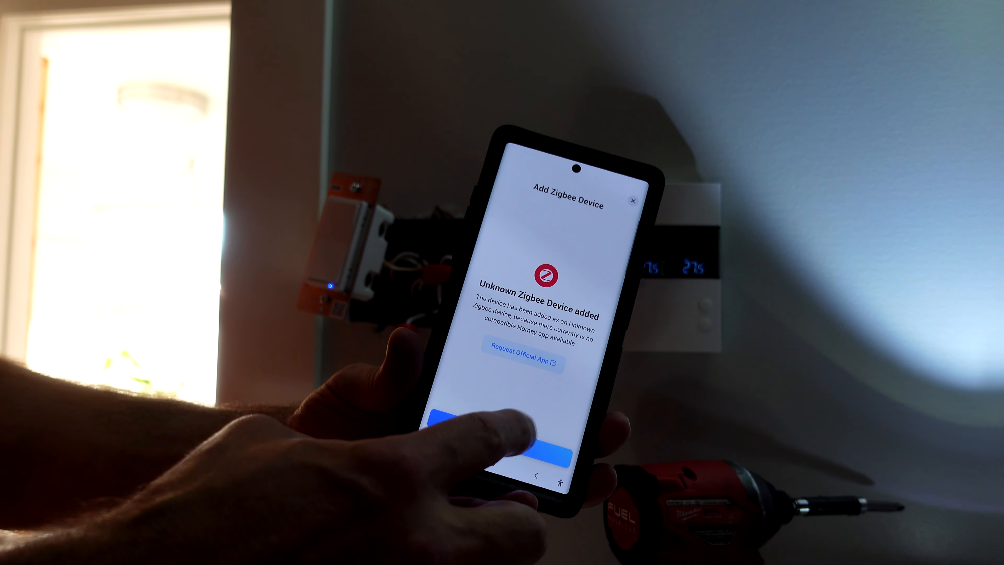
# Finish setting up the paired Zigbee device in the Bathroom zone and dismiss the automation suggestions
pyautogui.click(522, 435)
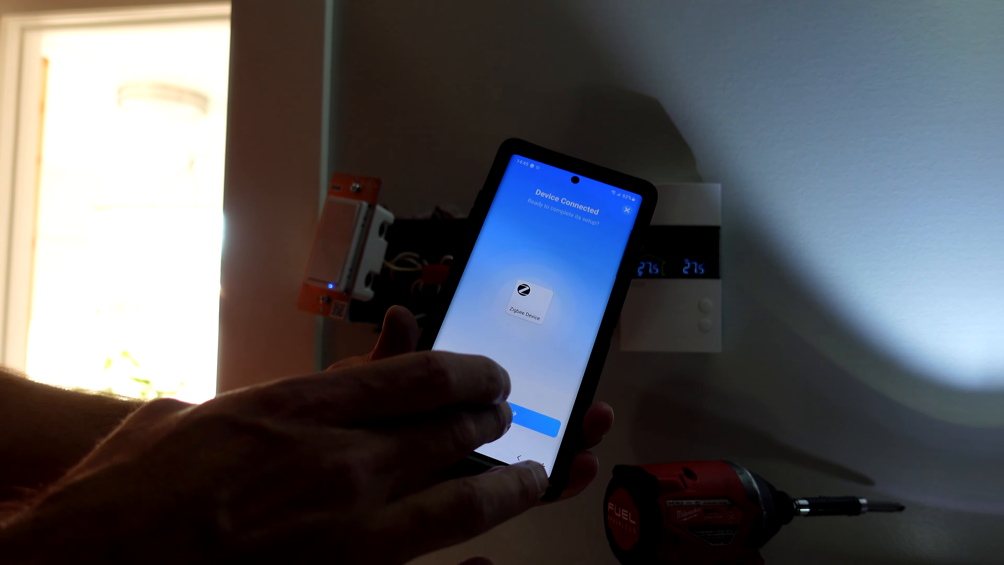
pyautogui.click(539, 425)
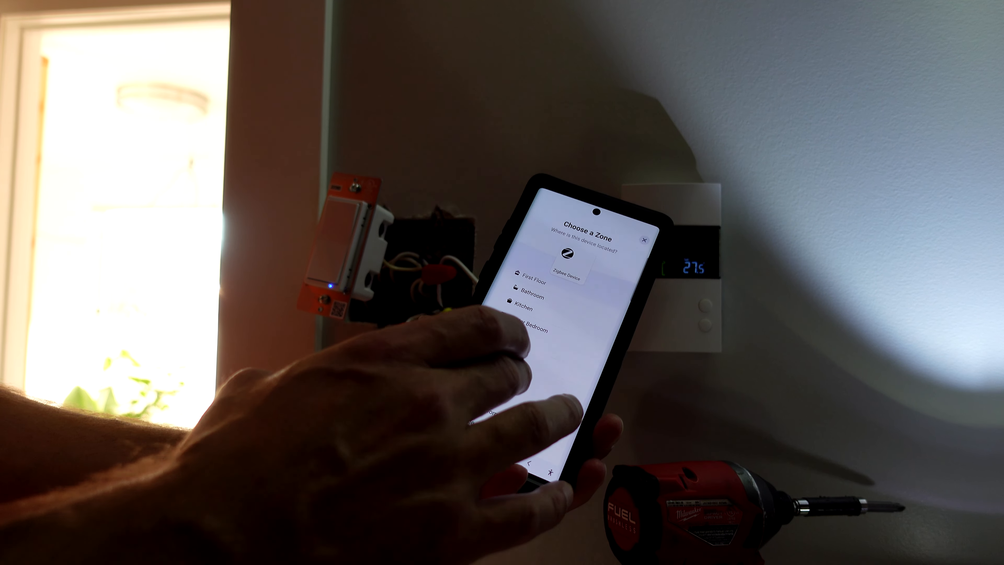
pyautogui.click(531, 283)
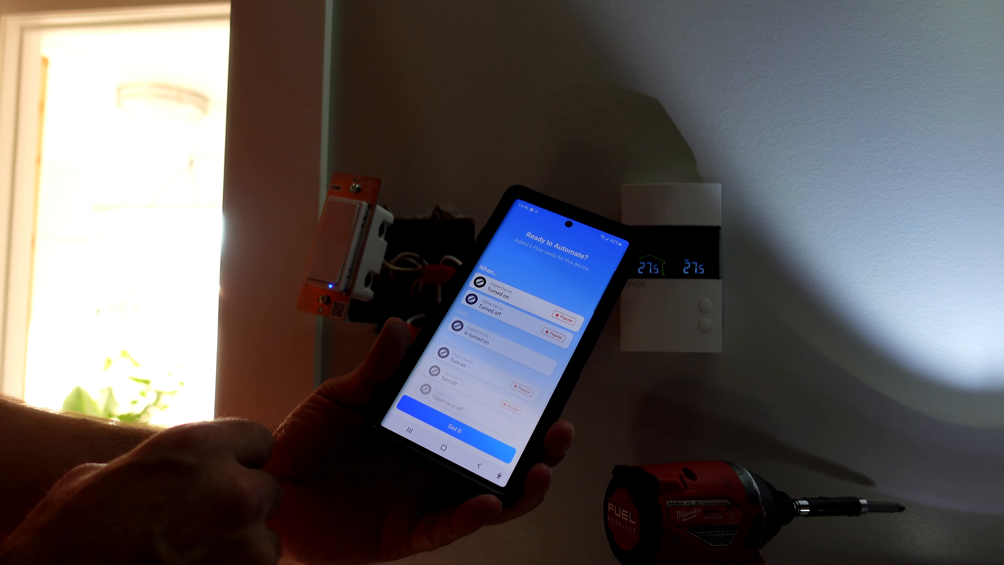
pyautogui.click(456, 428)
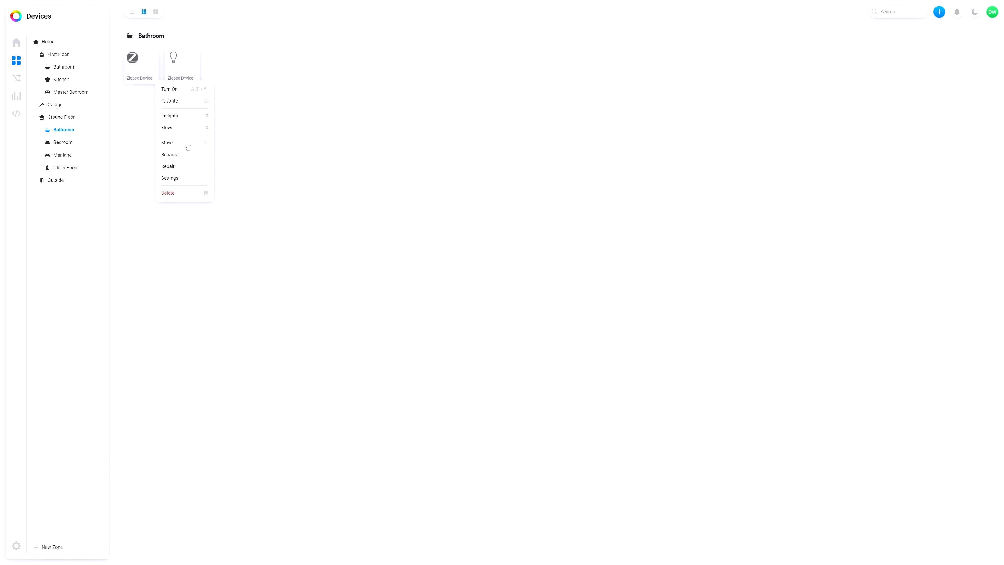
# Rename the two Bathroom Zigbee devices to Basement Bathroom Light and Basement Bathroom Fan
pyautogui.click(169, 154)
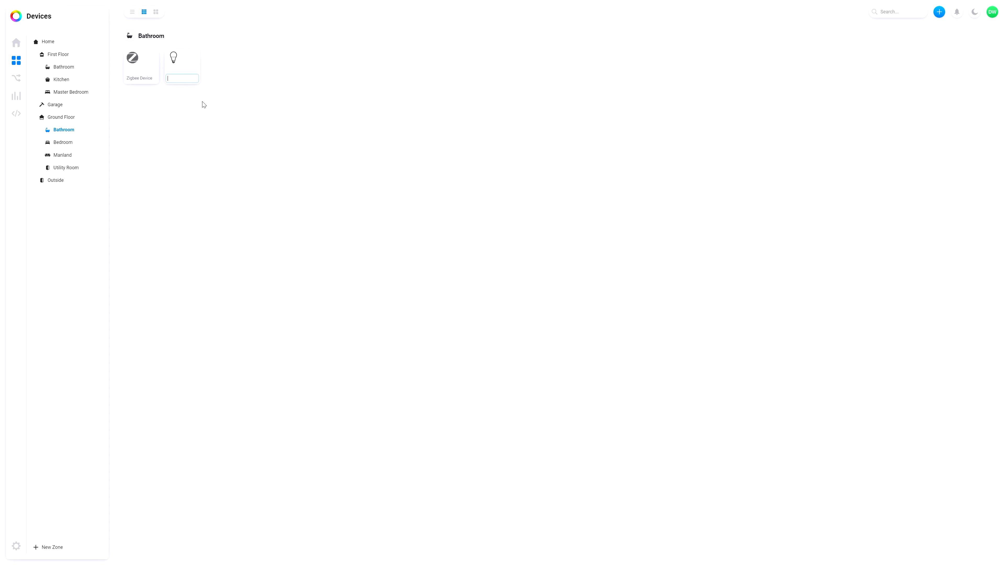
pyautogui.write('Basement Bathroom Light')
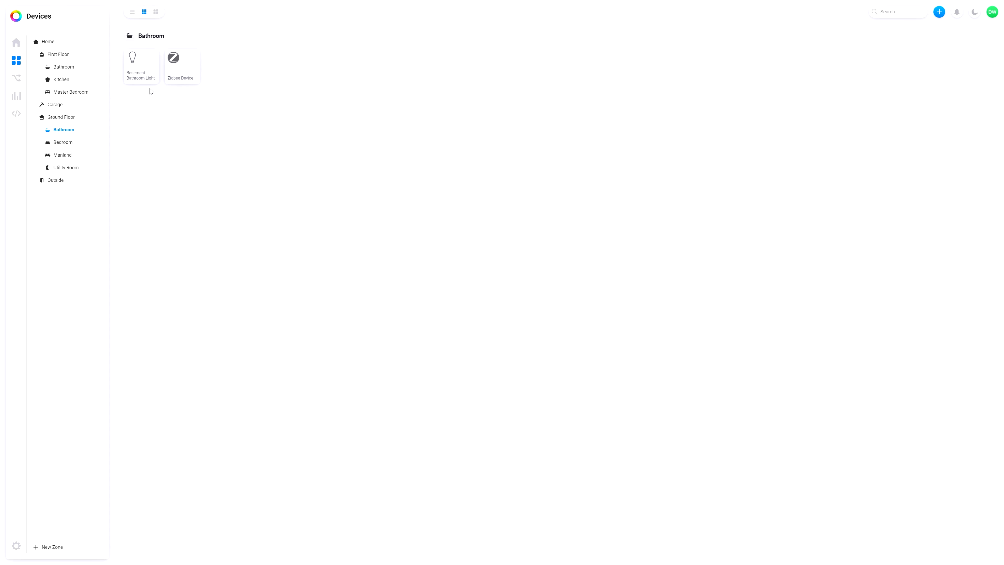
pyautogui.rightClick(173, 57)
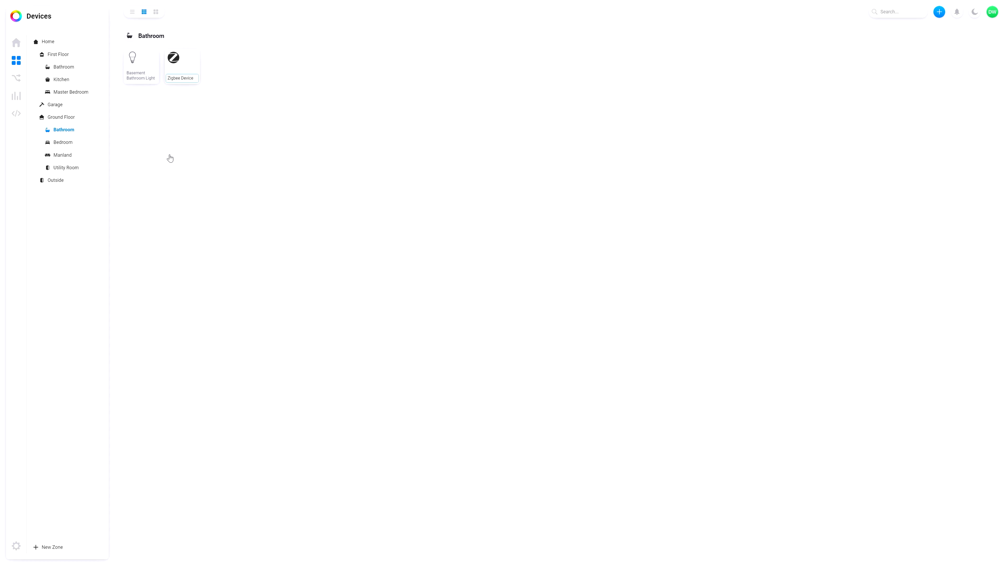
pyautogui.write('Basement Bathroo')
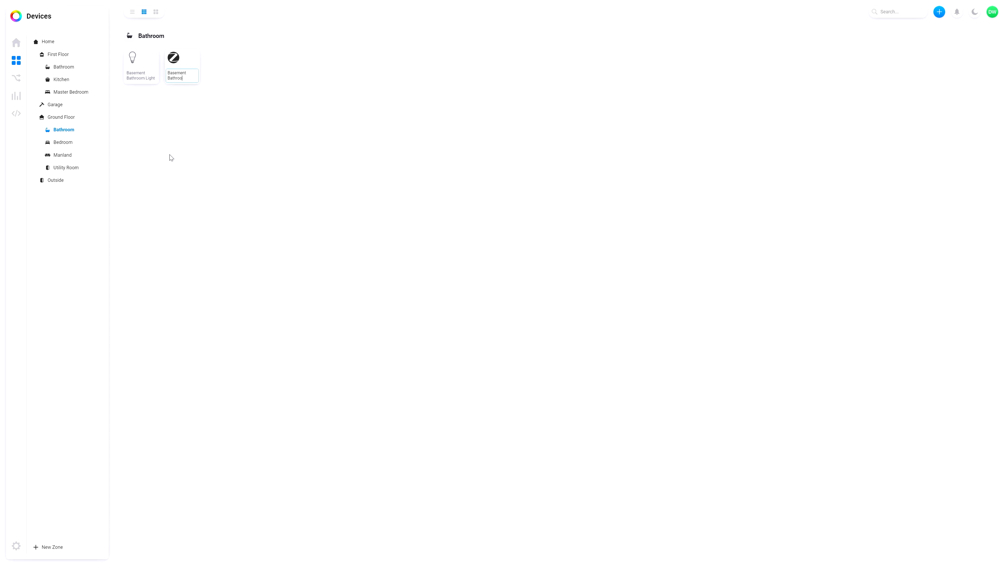
pyautogui.rightClick(139, 64)
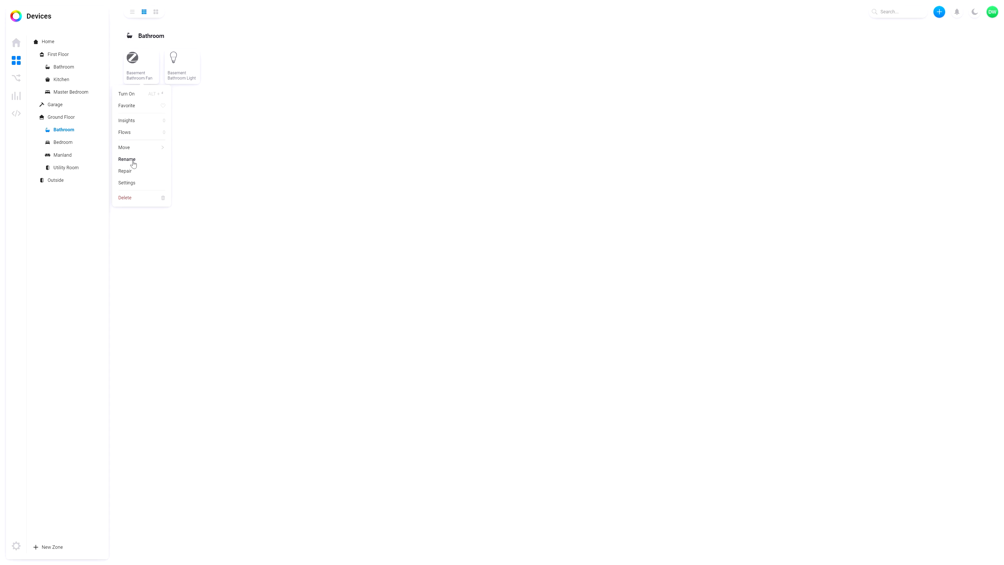
pyautogui.click(126, 183)
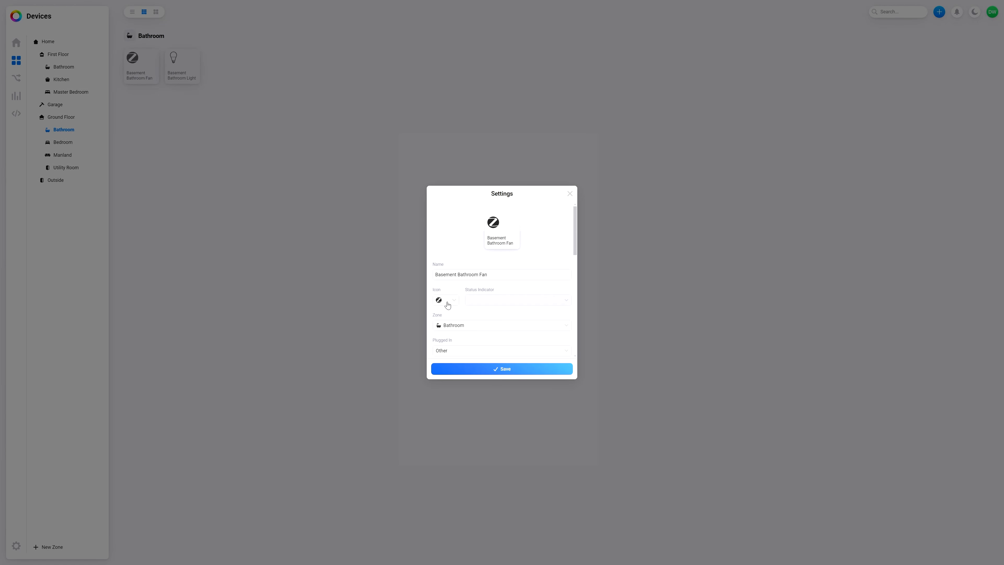
pyautogui.click(443, 300)
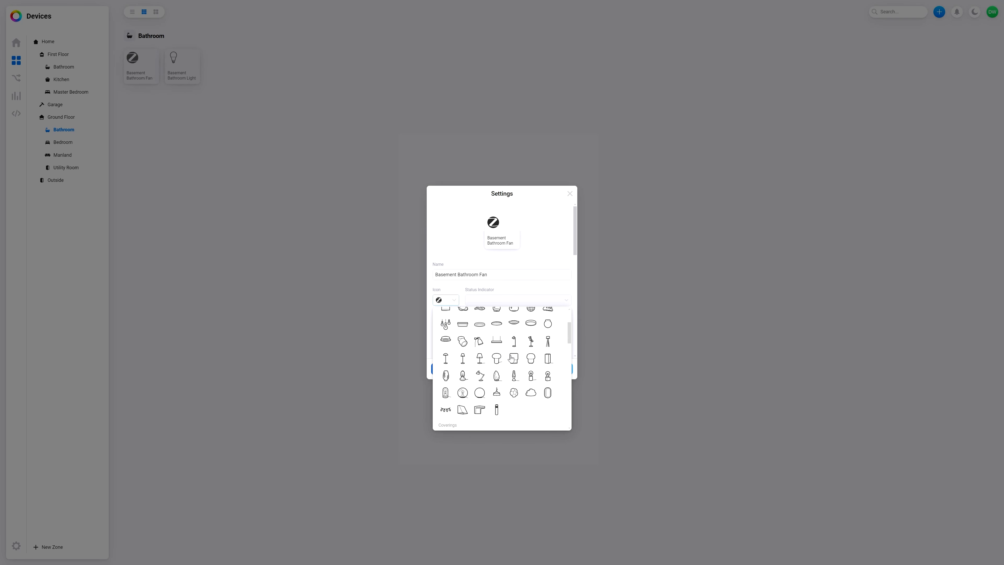
pyautogui.moveTo(522, 354)
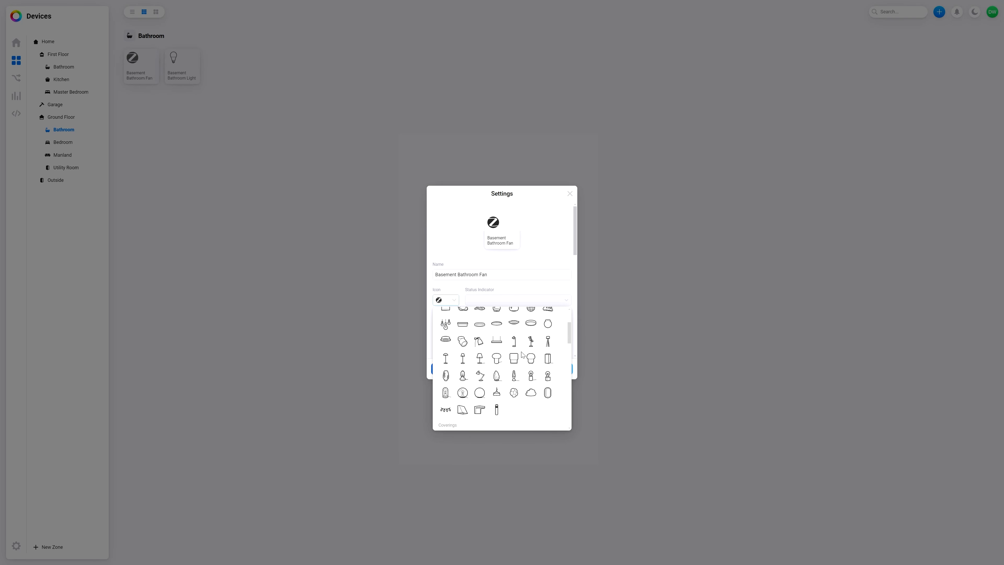
pyautogui.scroll(-3)
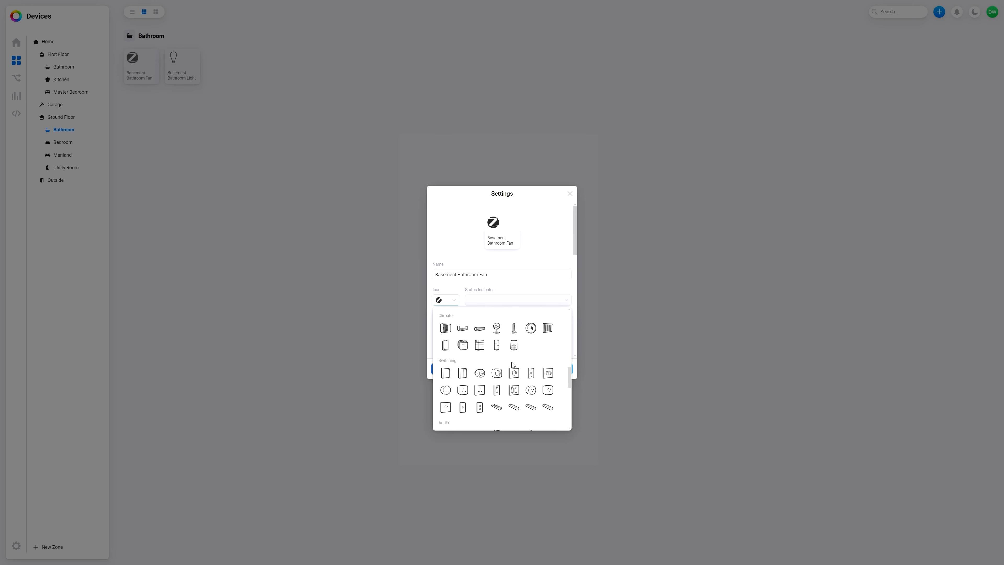
pyautogui.moveTo(496, 332)
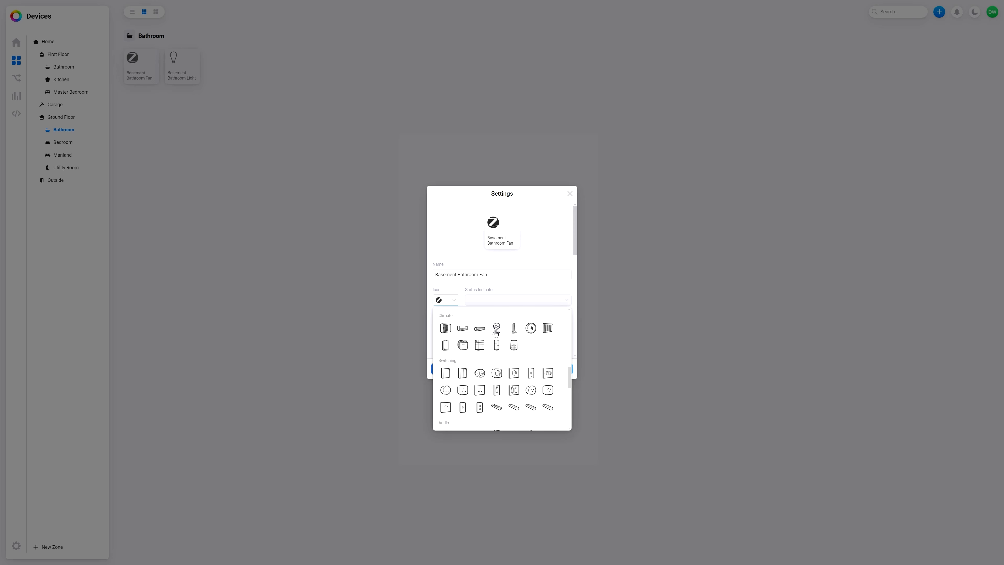
pyautogui.scroll(-3)
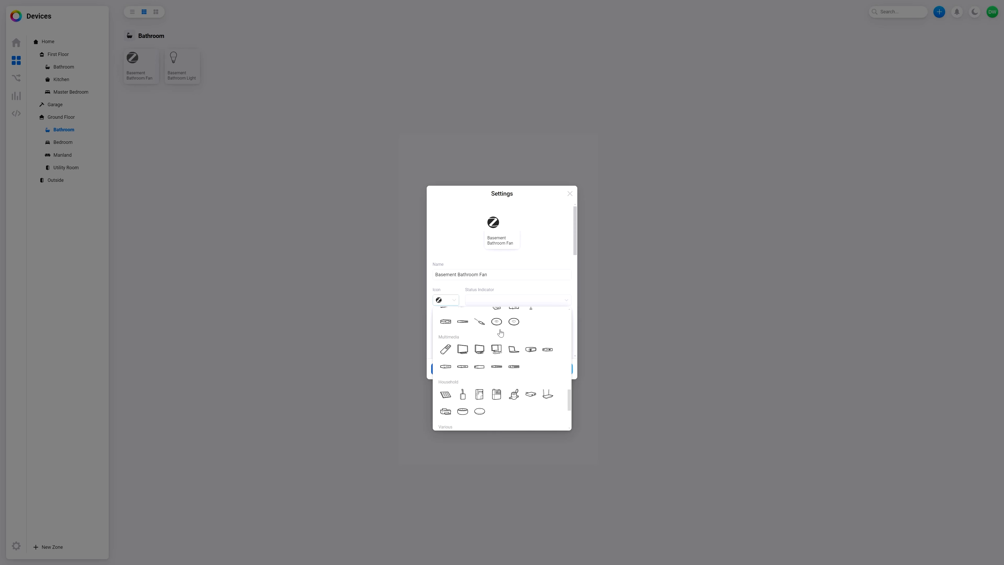
pyautogui.scroll(-3)
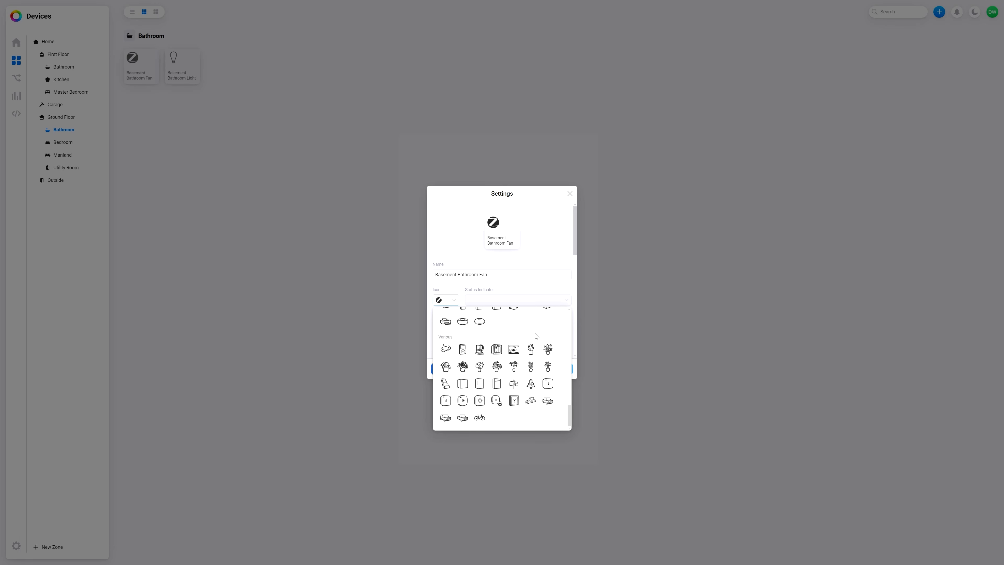
pyautogui.scroll(-3)
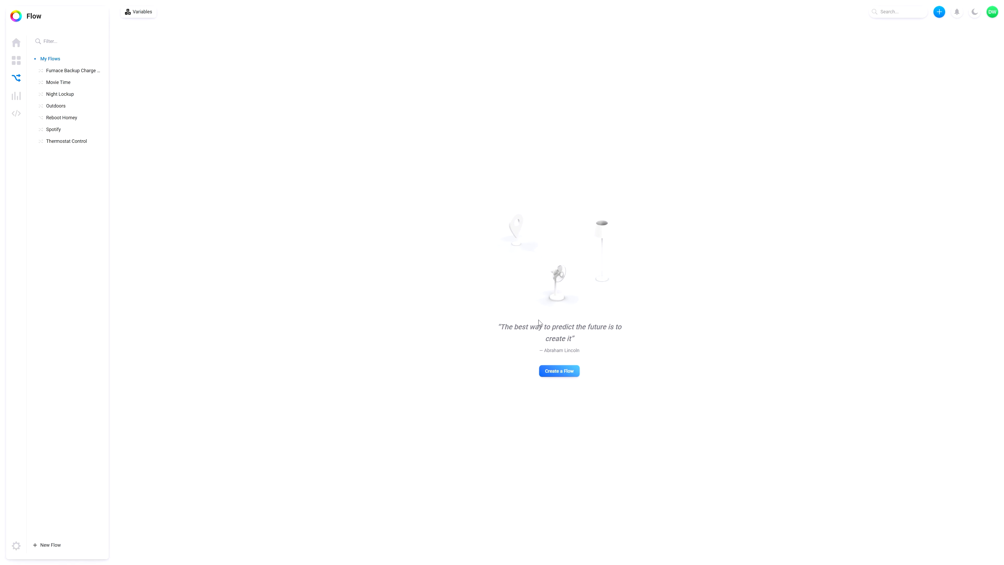
# Create a new Advanced Flow with a 'Turned on' trigger for the Basement Bathroom Light
pyautogui.click(559, 371)
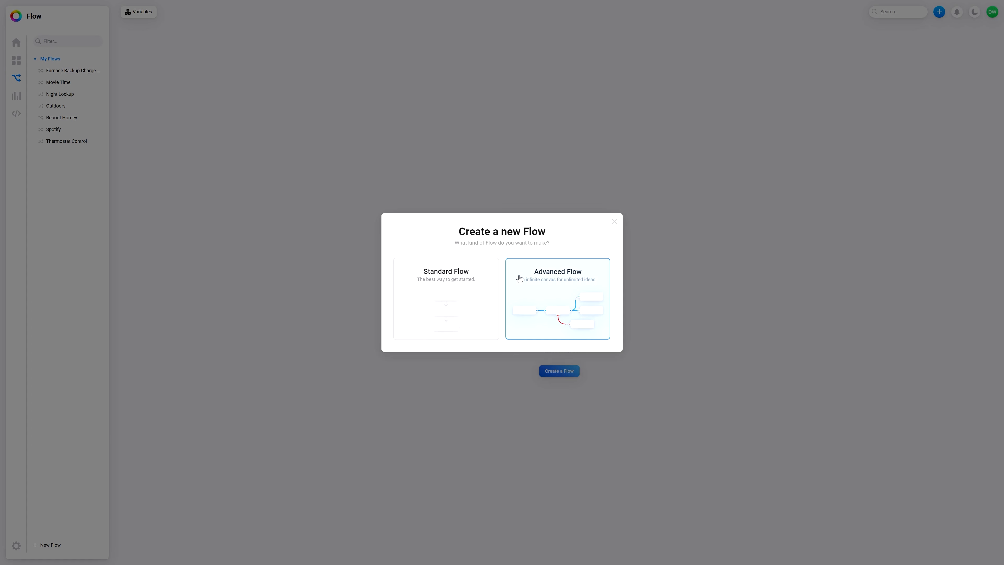
pyautogui.click(556, 299)
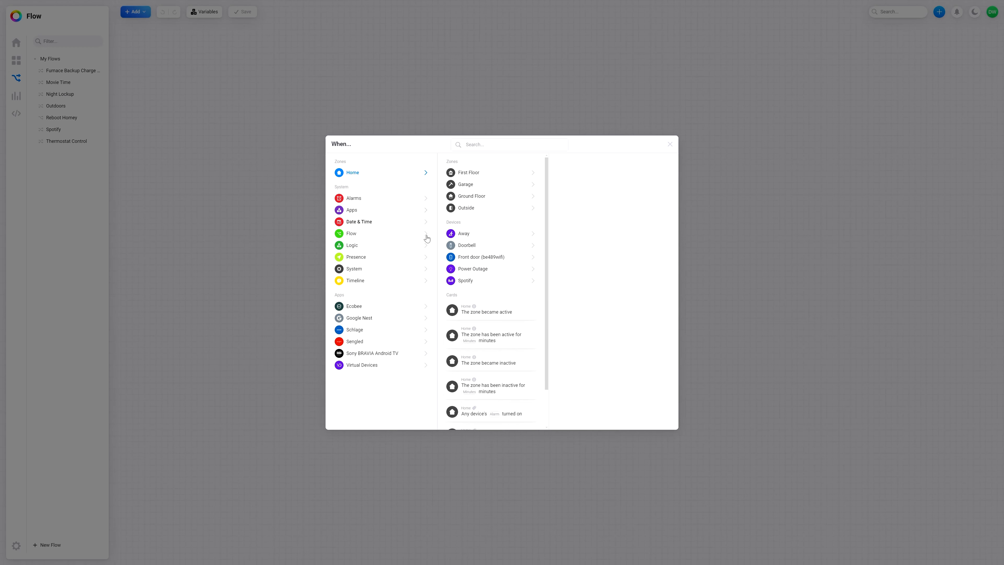
pyautogui.moveTo(362, 280)
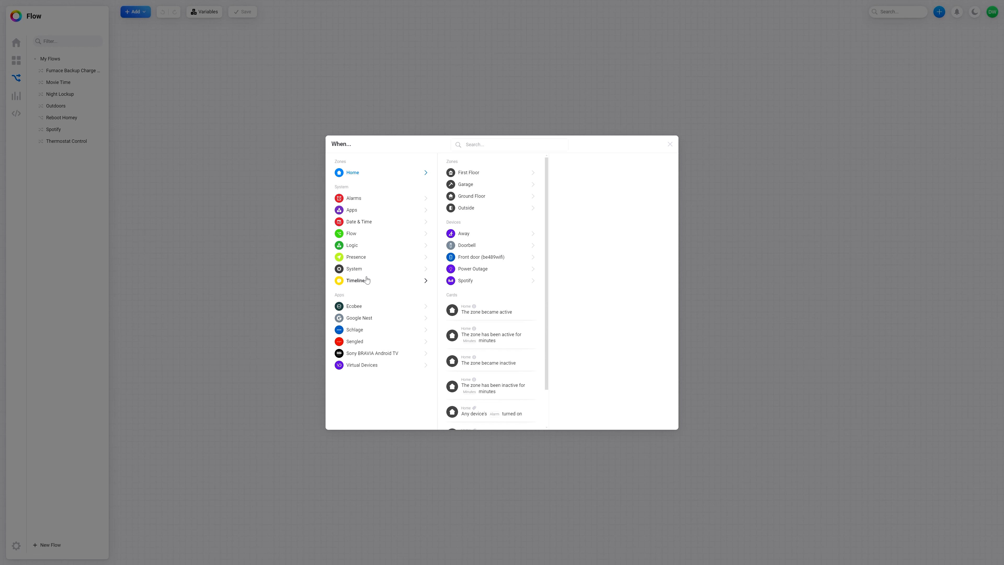
pyautogui.moveTo(479, 184)
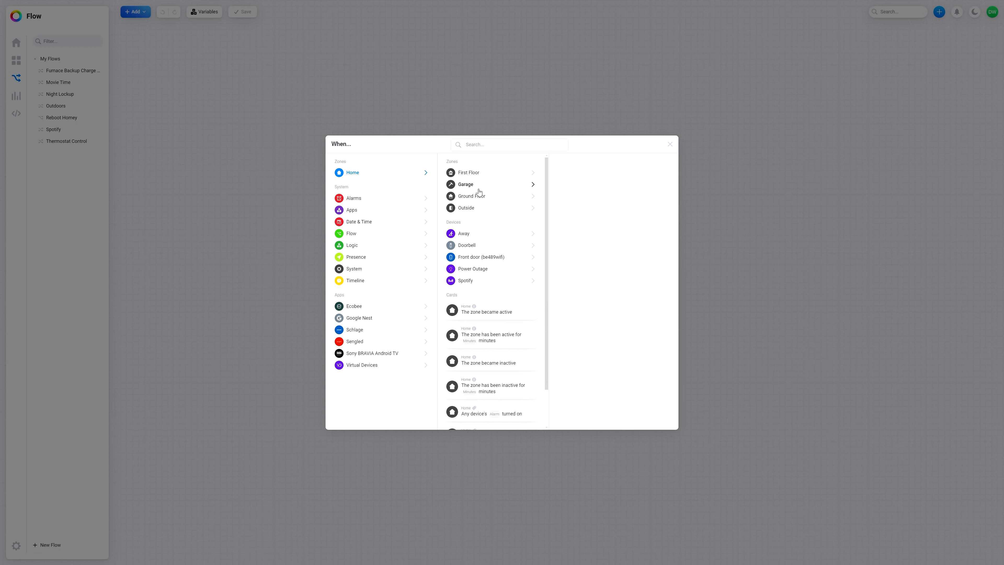
pyautogui.click(471, 196)
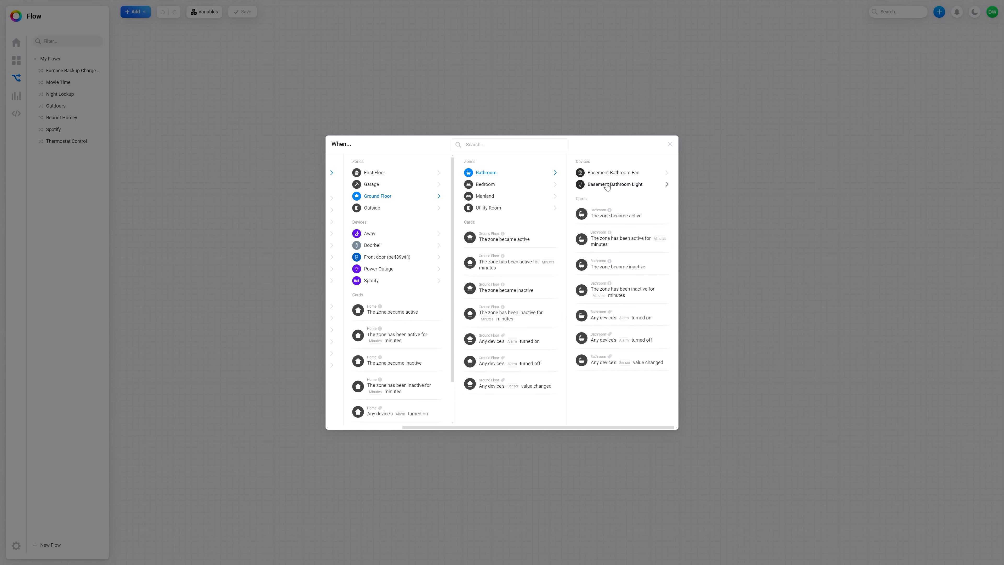
pyautogui.click(613, 185)
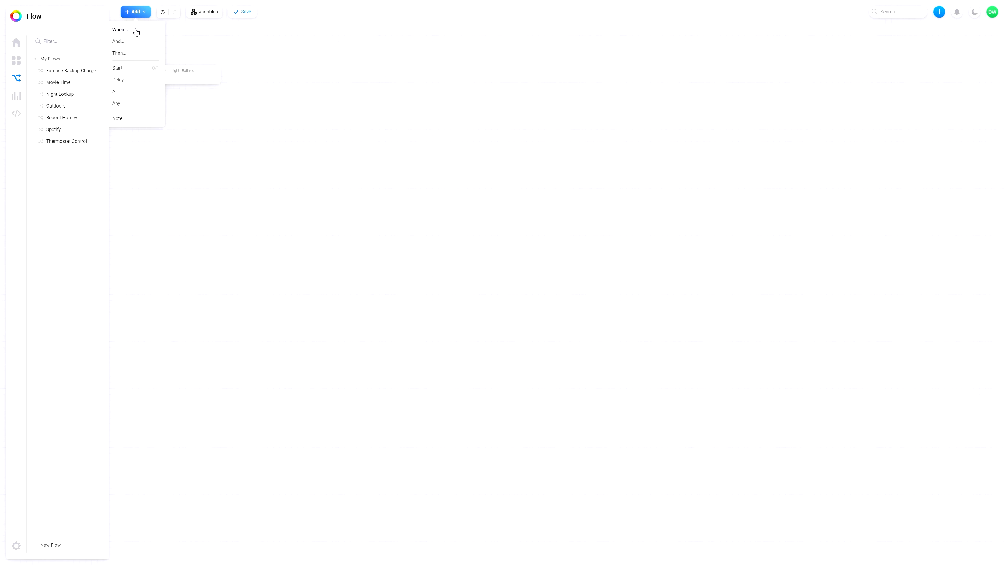
# Add a 'Turned off' trigger card for Ground Floor > Bathroom > Basement Bathroom Light
pyautogui.click(119, 29)
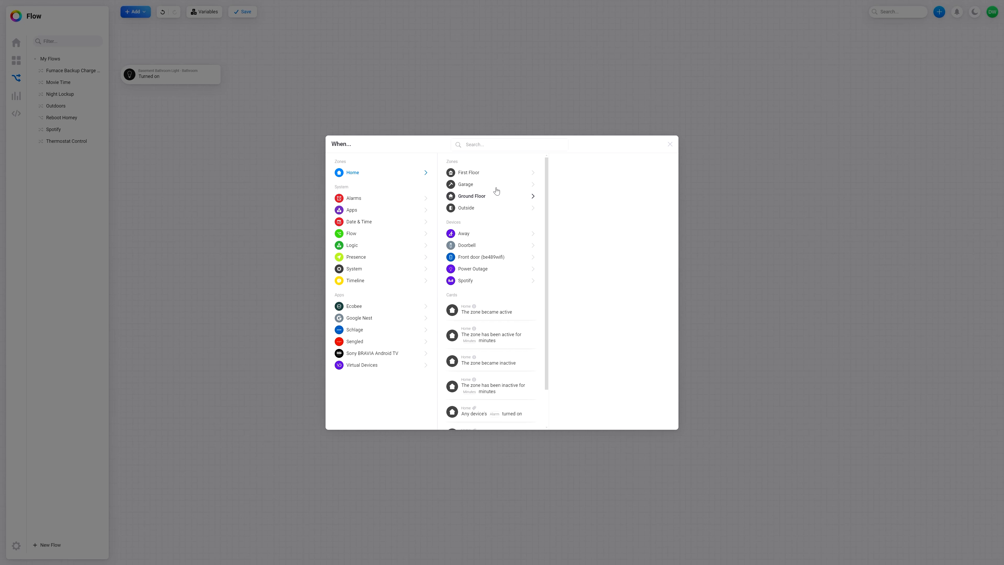
pyautogui.click(471, 196)
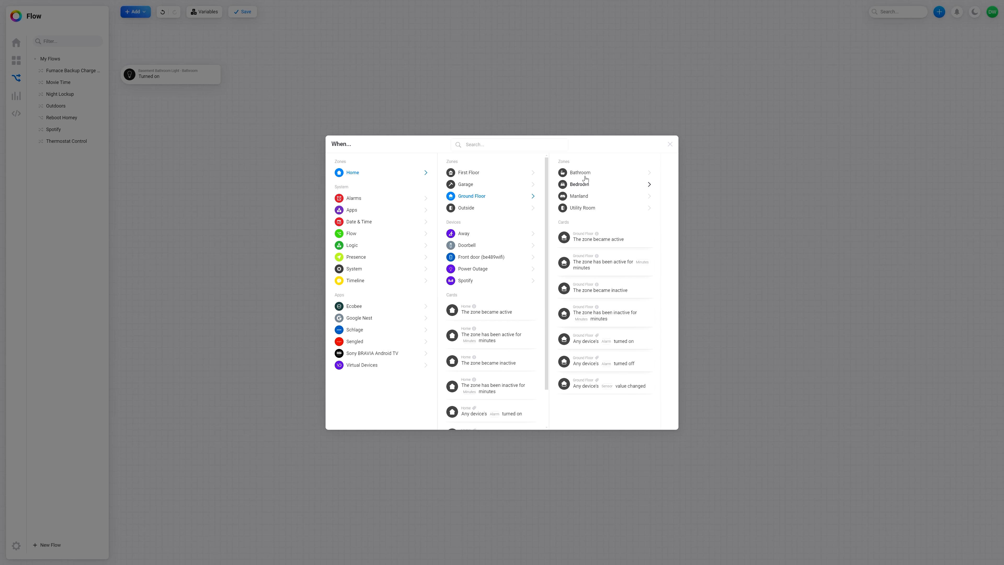
pyautogui.click(579, 172)
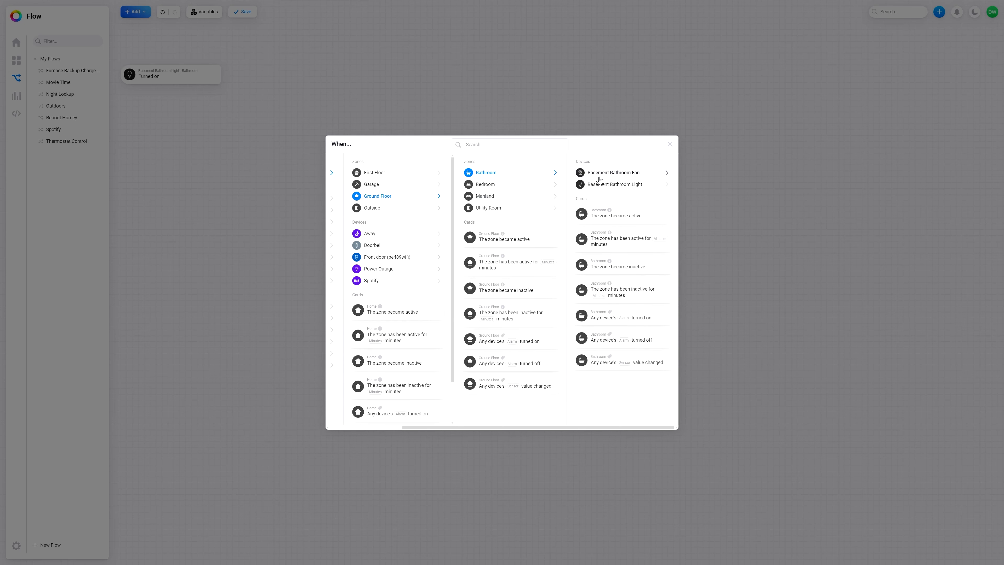
pyautogui.click(615, 184)
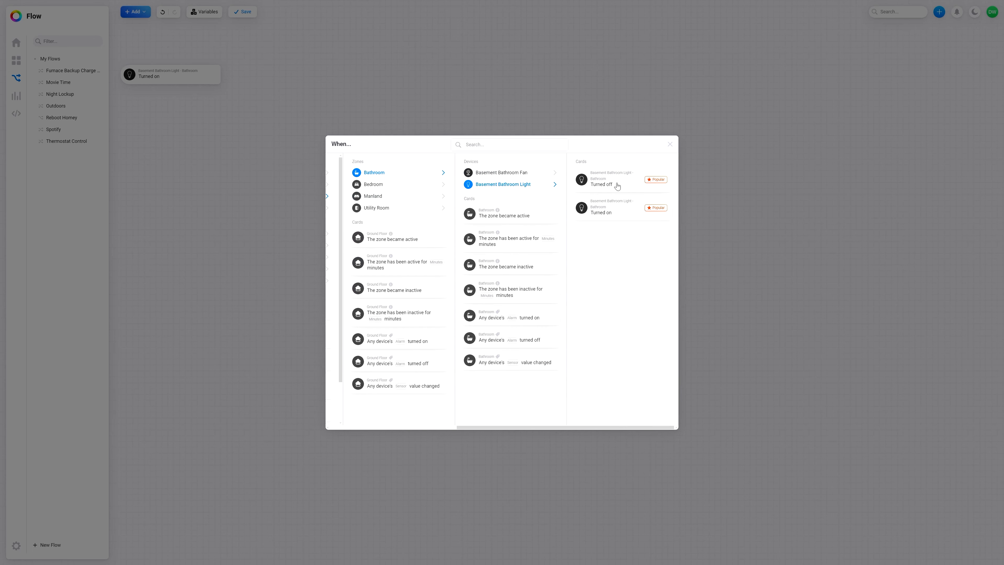
pyautogui.click(611, 184)
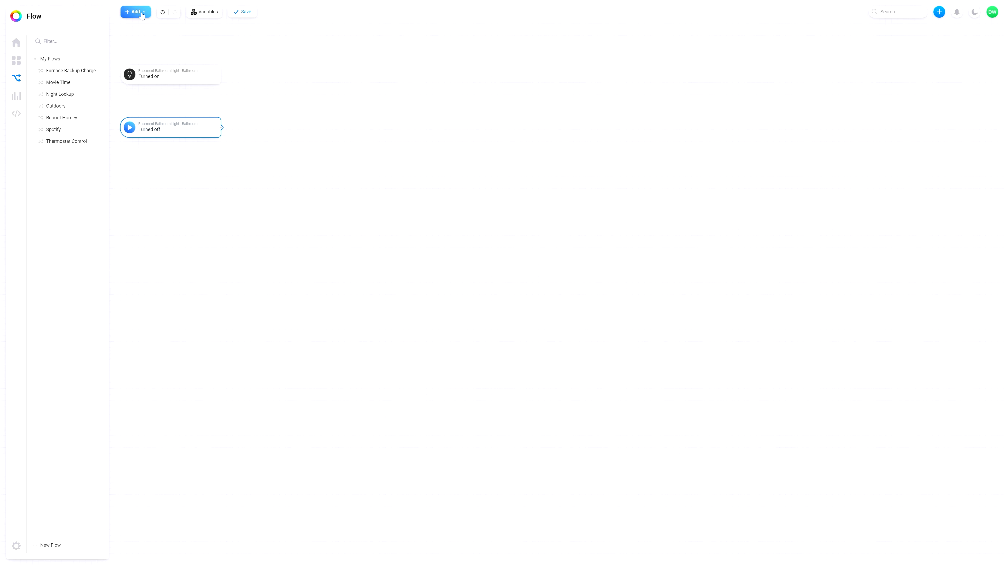
# Add a 'Turn on' action card for Ground Floor > Bathroom > Basement Bathroom Fan
pyautogui.click(133, 11)
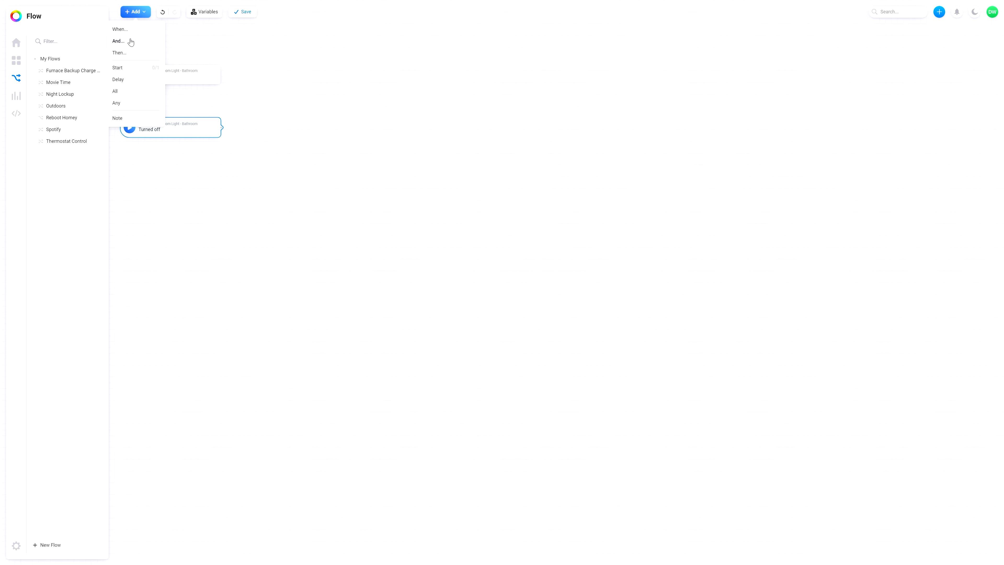
pyautogui.click(120, 52)
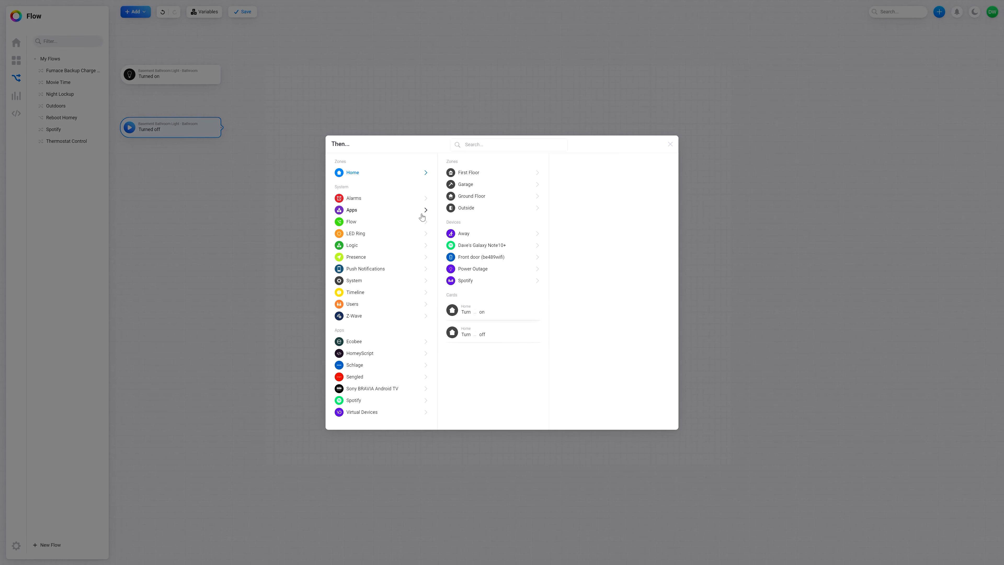
pyautogui.click(472, 196)
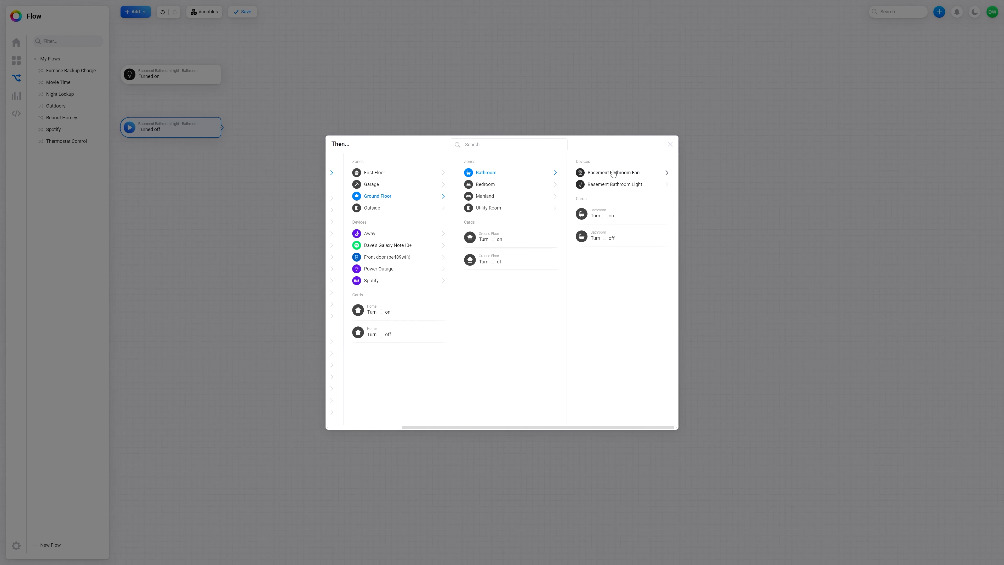
pyautogui.click(613, 172)
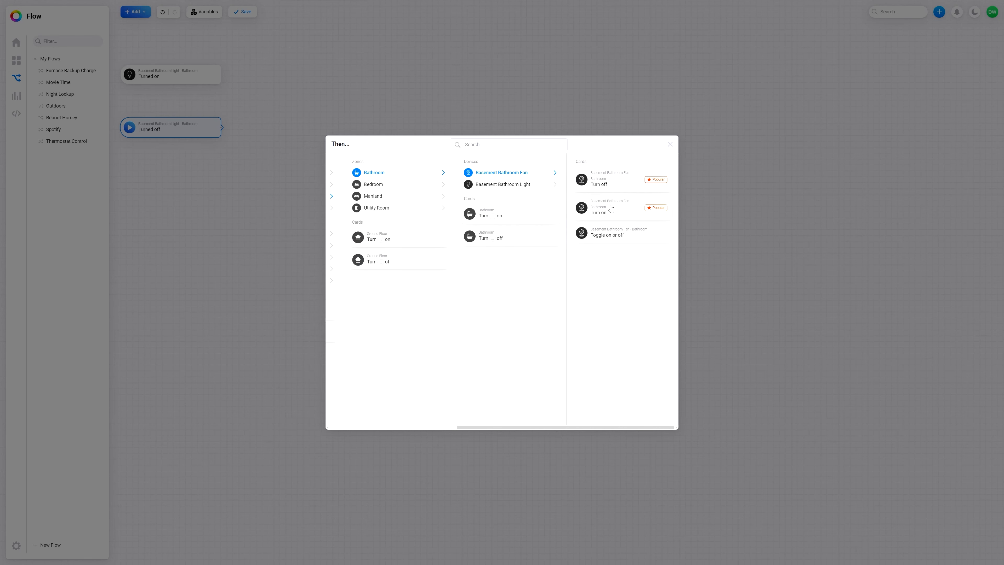
pyautogui.click(599, 209)
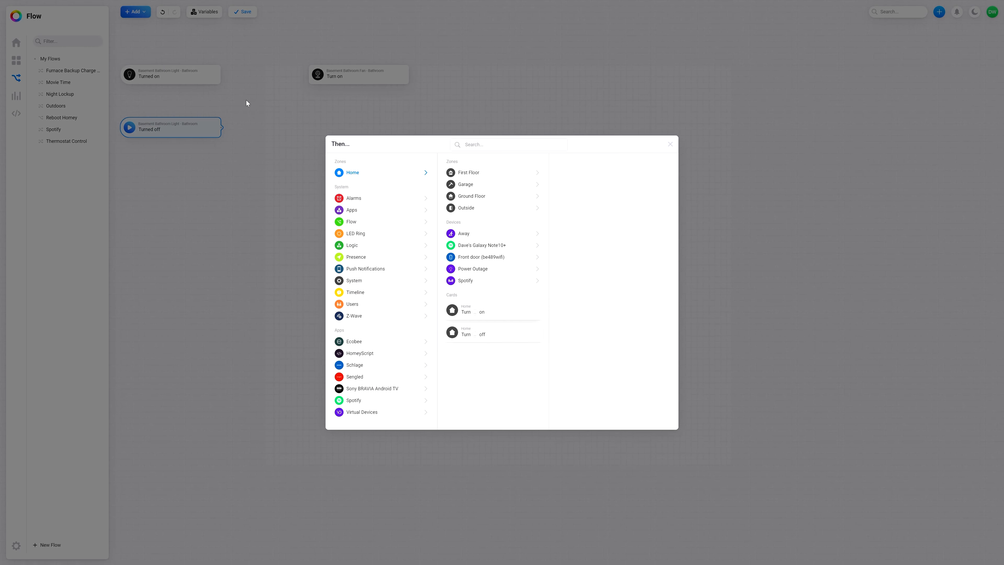
pyautogui.moveTo(472, 196)
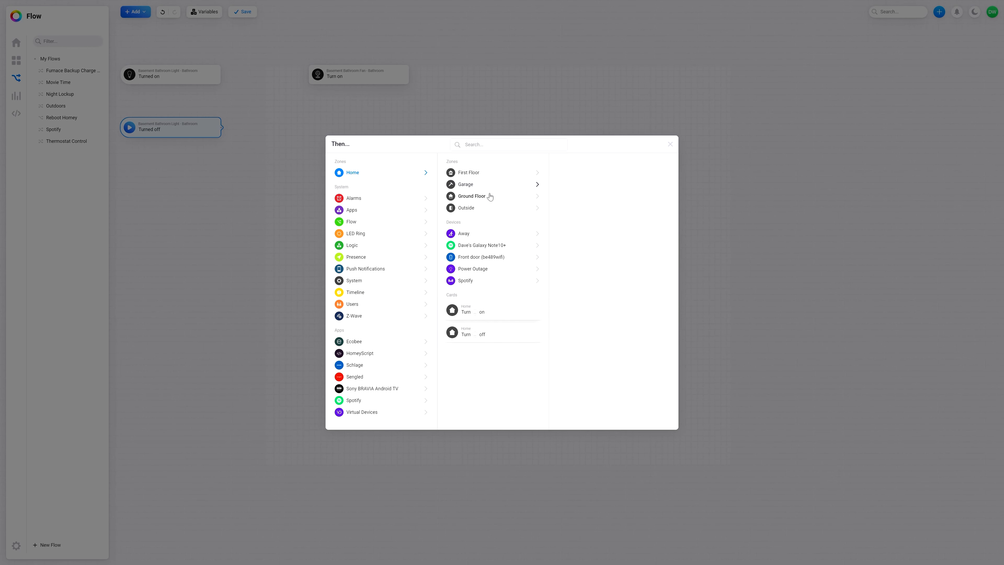
# Add a 'Turn off' action card for the Basement Bathroom Fan
pyautogui.click(471, 196)
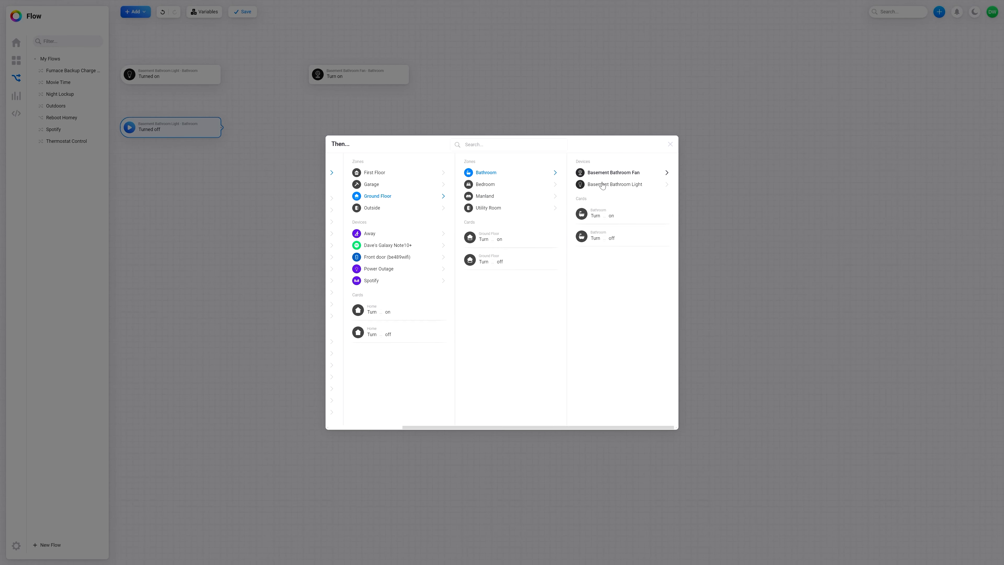
pyautogui.click(610, 172)
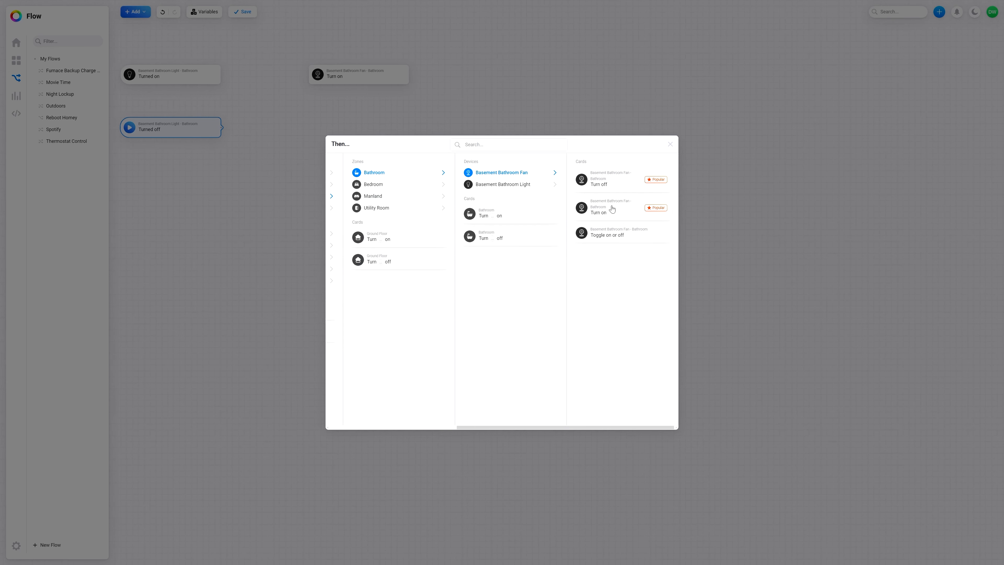
pyautogui.moveTo(615, 187)
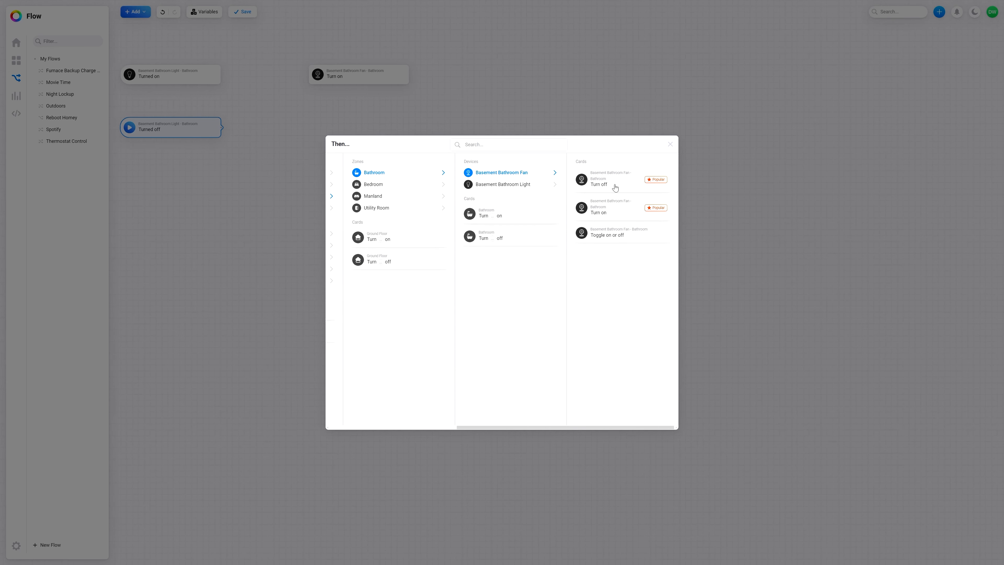
pyautogui.click(599, 184)
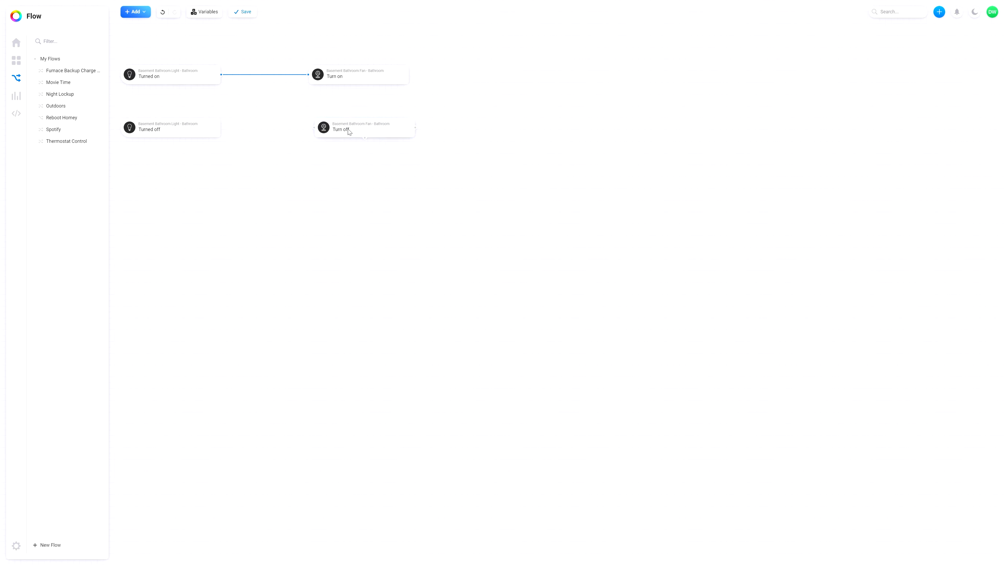
# Insert a 15-minute delay card between the light's 'Turned off' trigger and the fan's 'Turn off' action
pyautogui.click(359, 126)
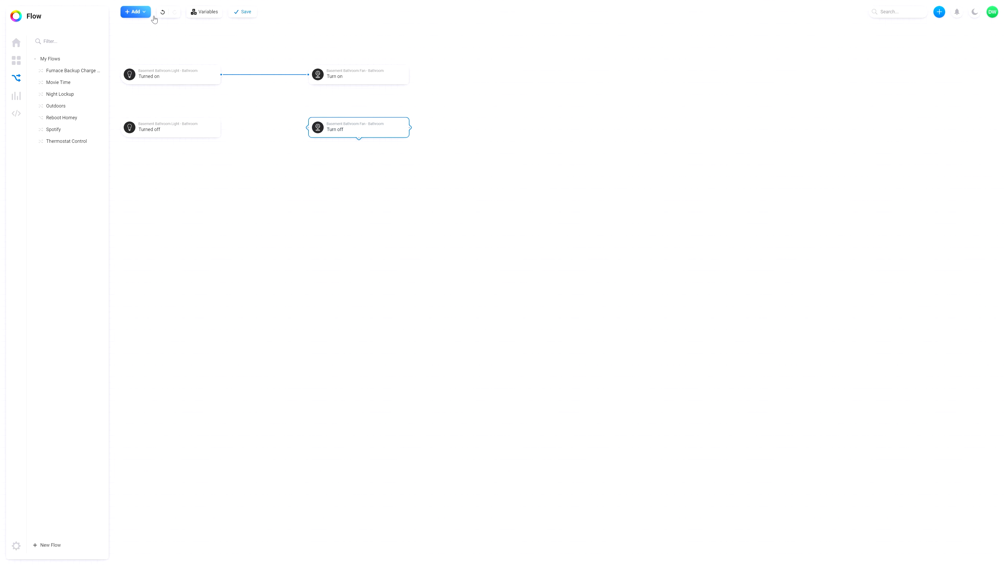
pyautogui.click(134, 12)
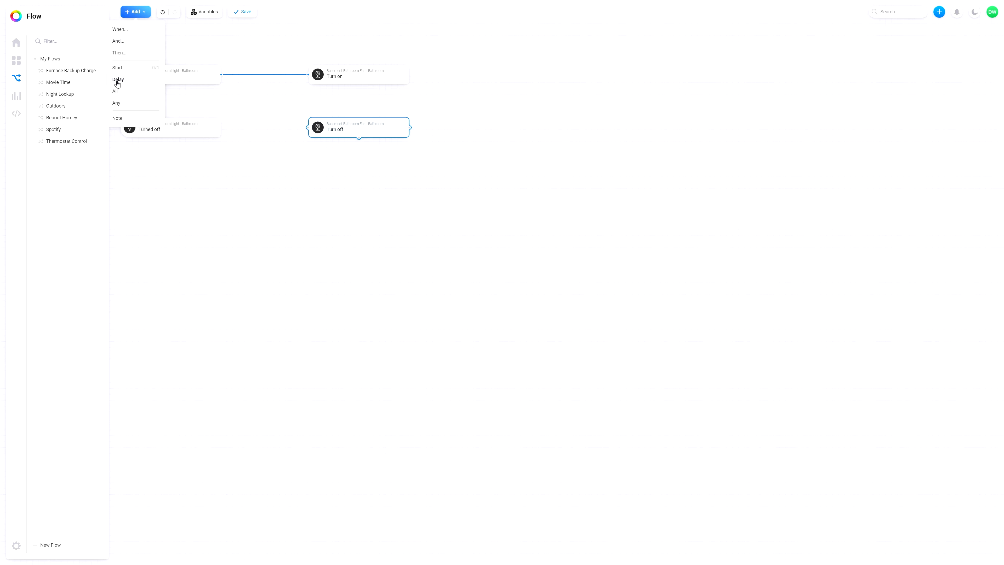
pyautogui.click(118, 80)
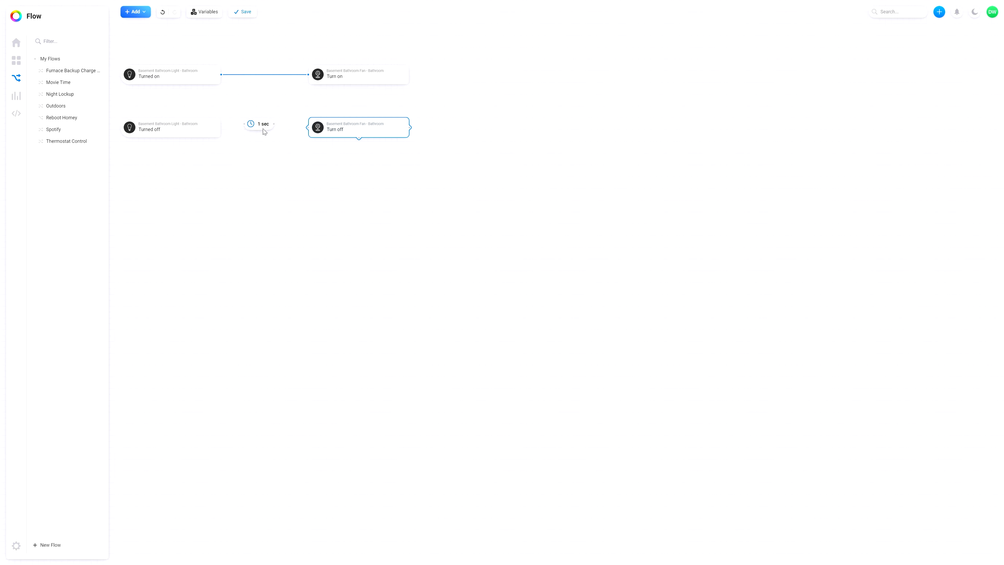
pyautogui.click(262, 123)
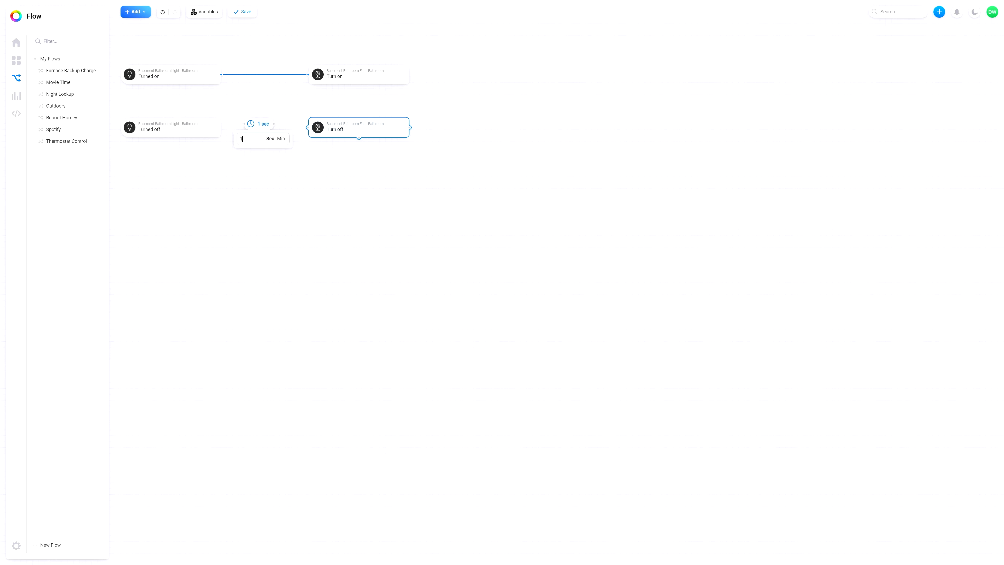
pyautogui.write('5')
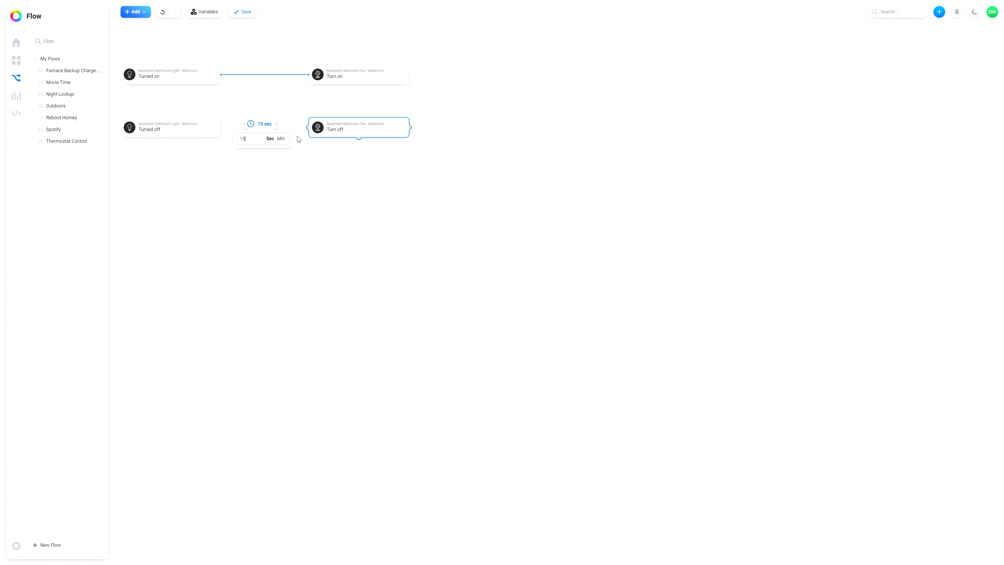
pyautogui.click(281, 138)
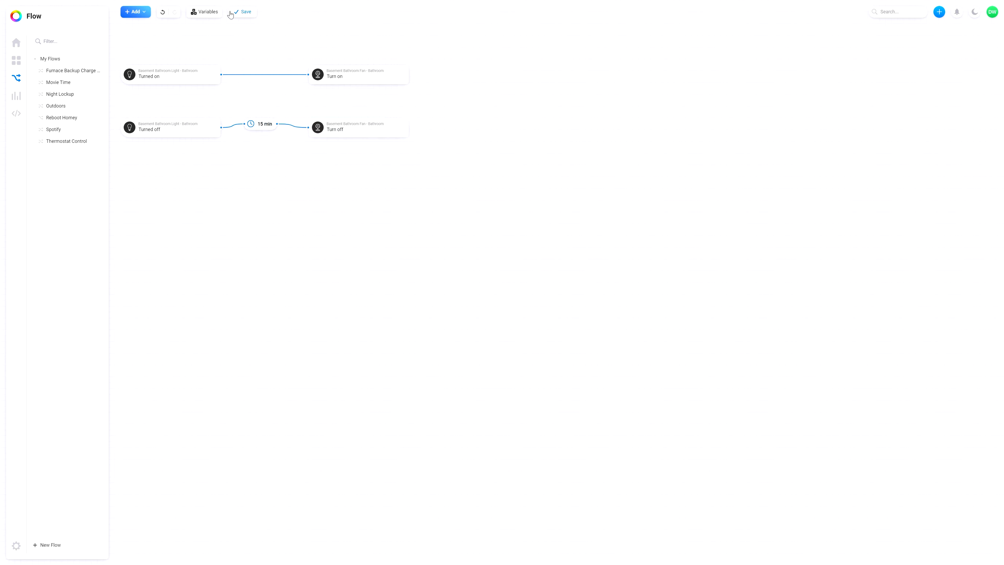
# Save the flow and begin naming it, entering 'Bat' in the Name field
pyautogui.click(245, 12)
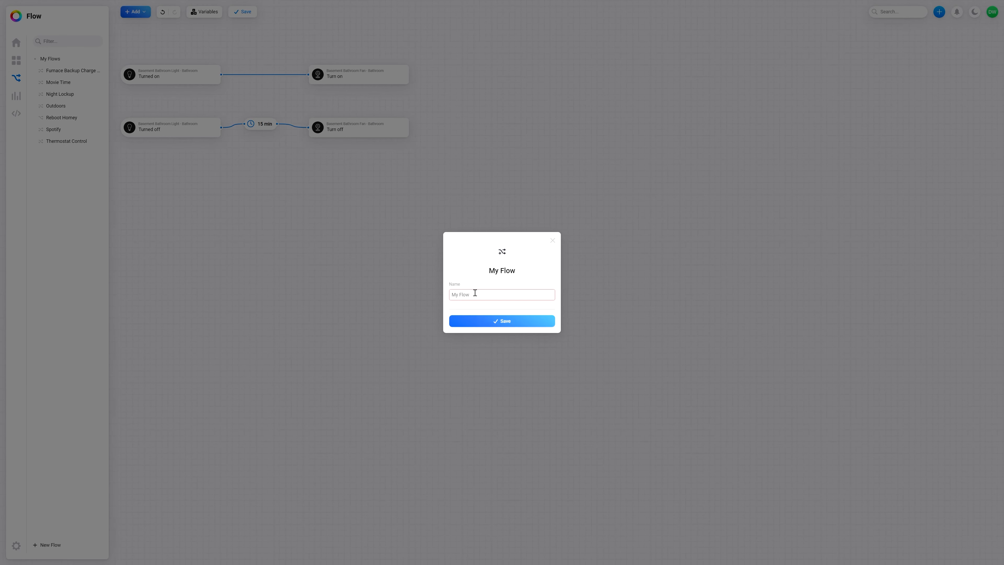
pyautogui.write('B')
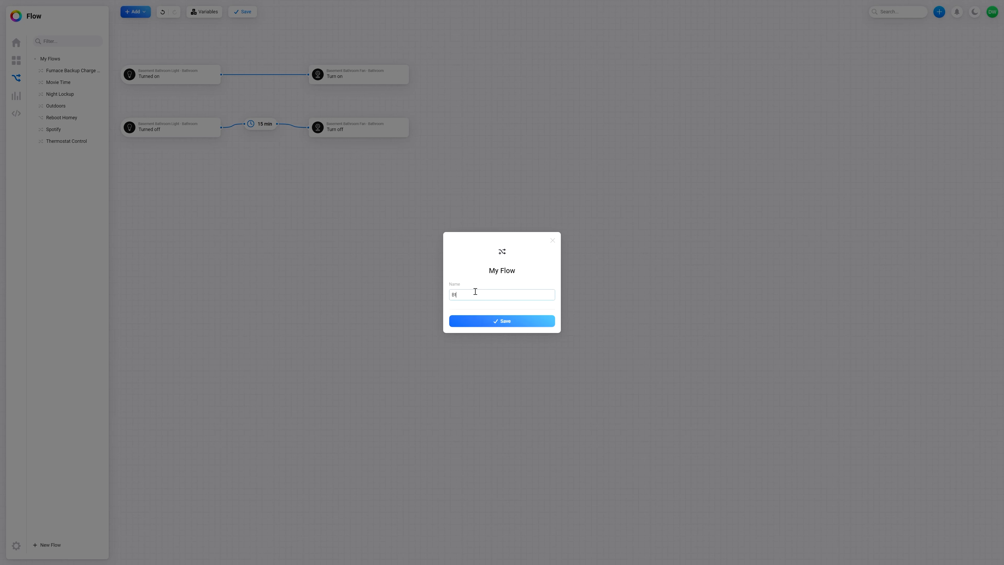
pyautogui.write('at')
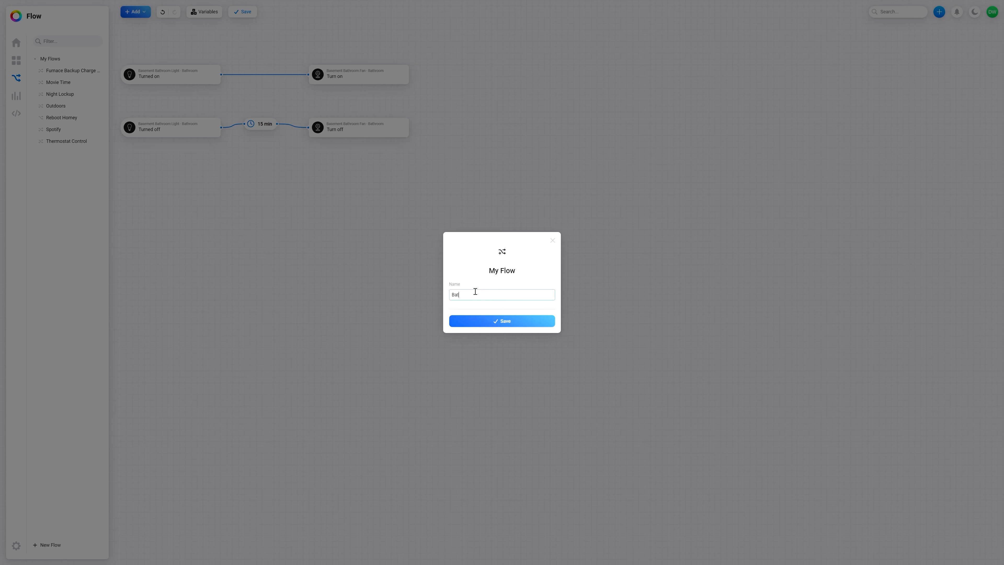